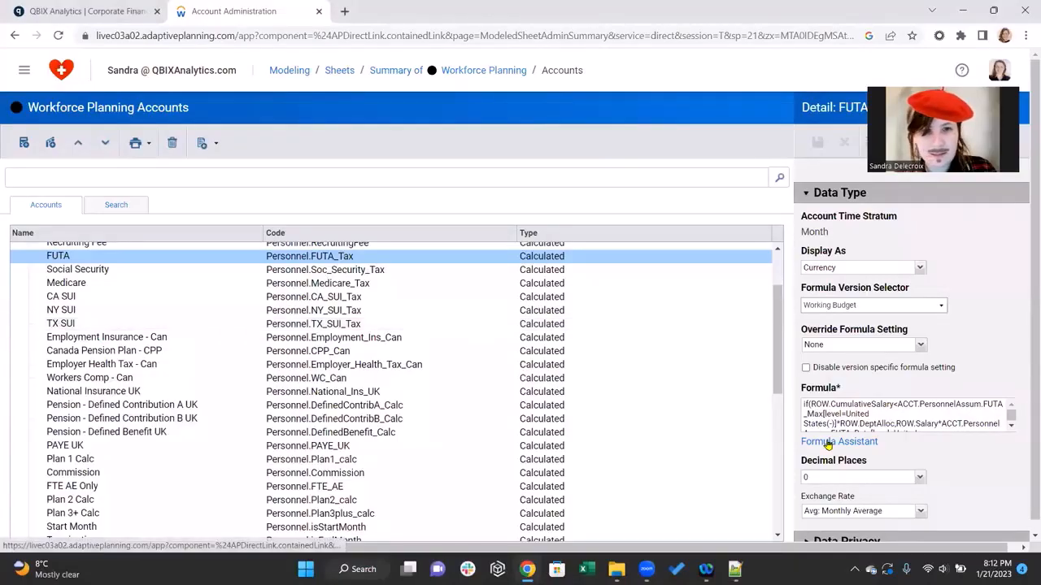
Open the FUTA account's formula in the Formula Assistant for editing
{"action": "left_click", "coordinate": [839, 442]}
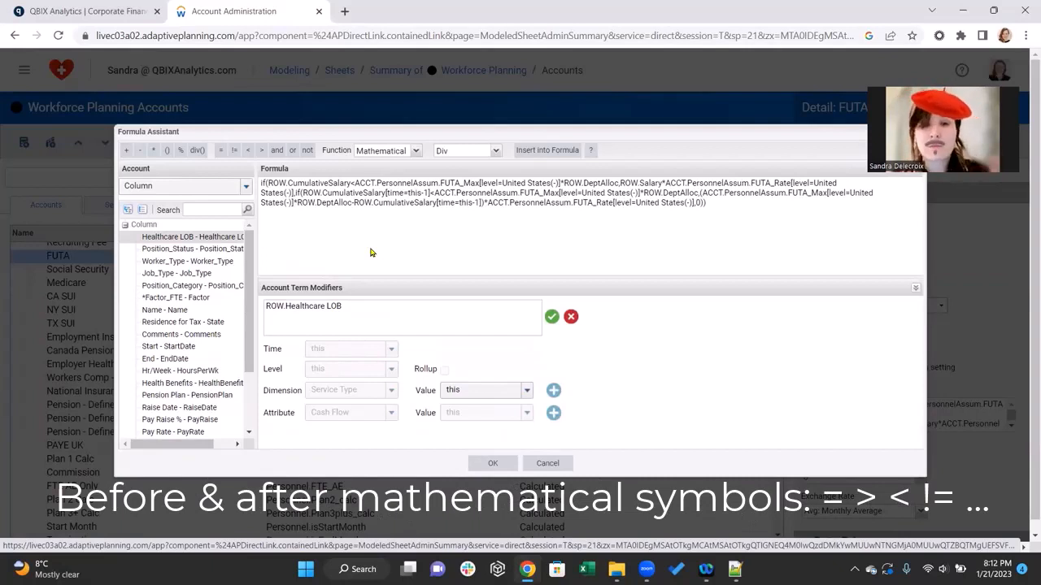
{"action": "mouse_move", "coordinate": [378, 221]}
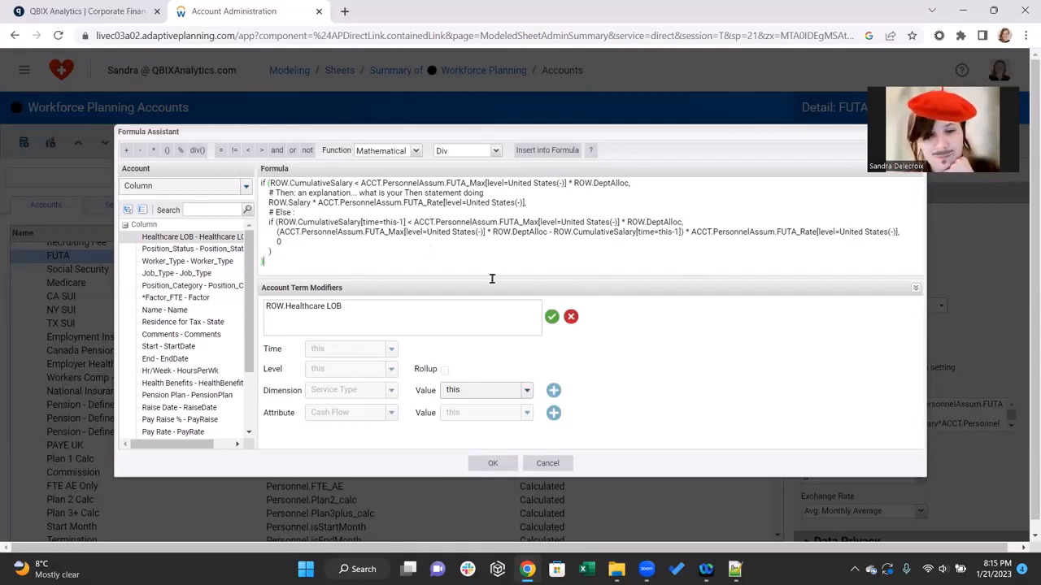
View the cramped ROW.myFactor formula in 'new 1', then the reformatted version in 'new 10'
{"action": "left_click", "coordinate": [735, 569]}
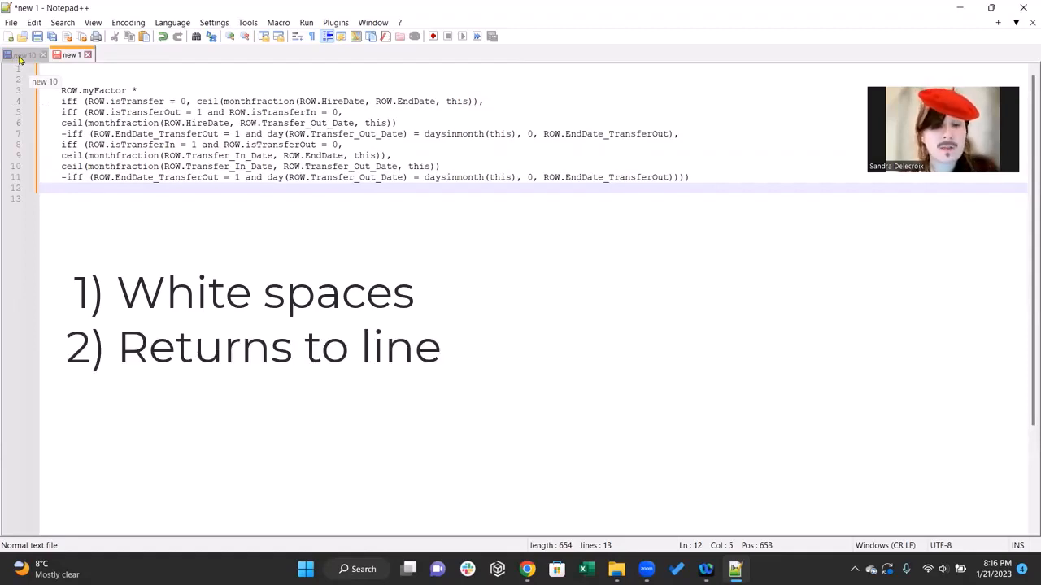
{"action": "left_click", "coordinate": [25, 55]}
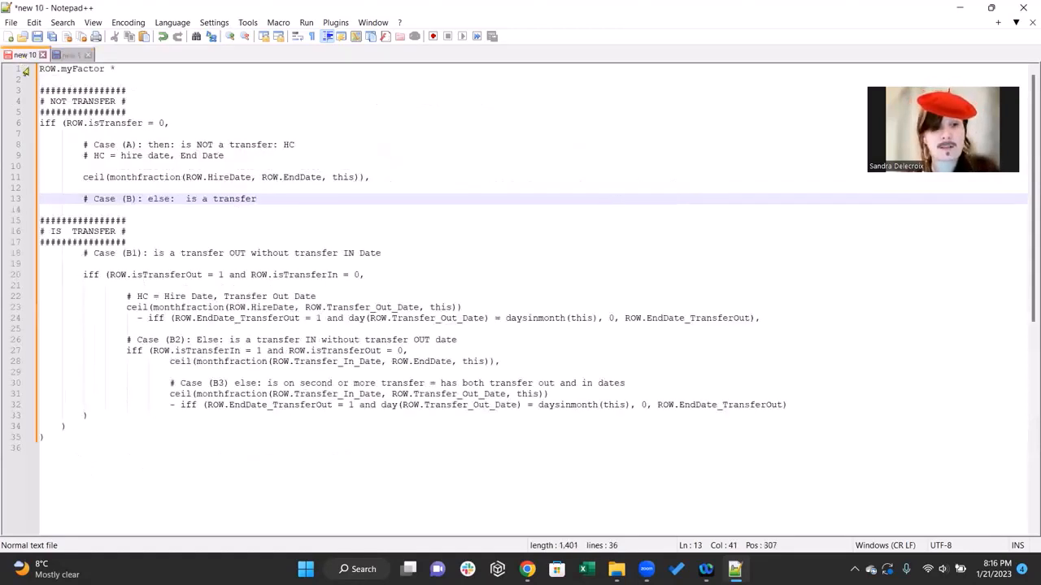